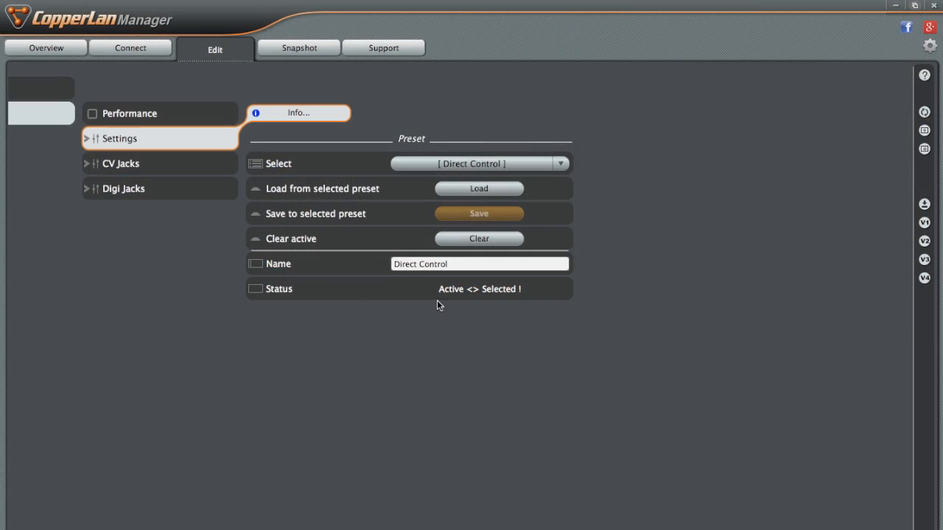
{"action": "mouse_move", "coordinate": [165, 162]}
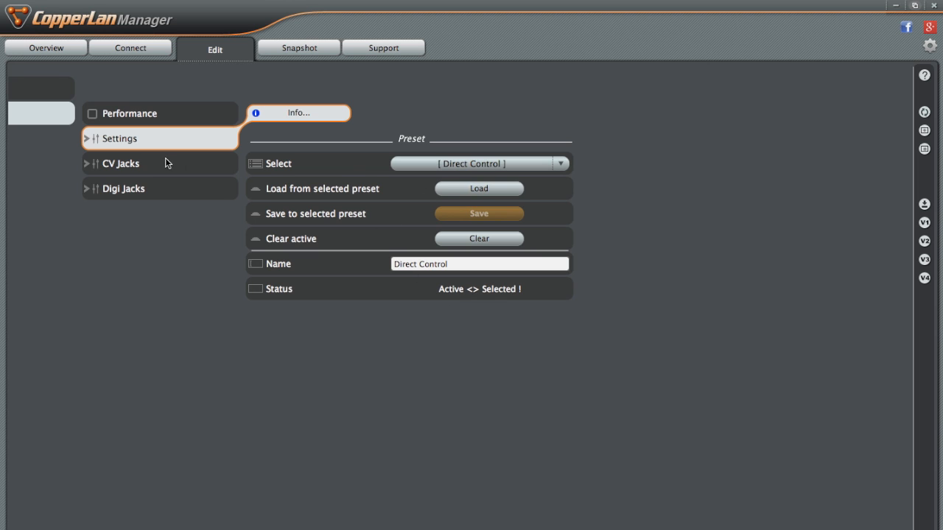
Show the CV 1–8 jack role dropdowns from the Edit tree's CV Jacks entry
{"action": "left_click", "coordinate": [121, 163]}
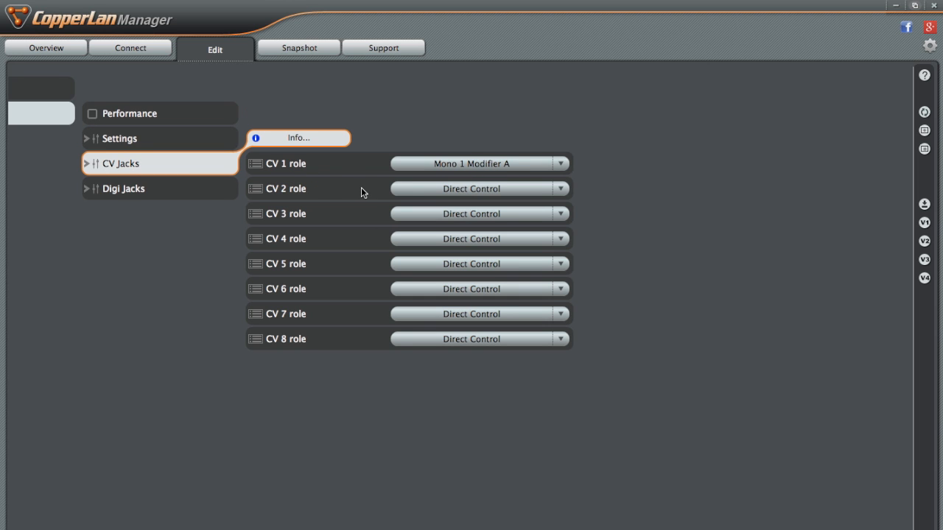
{"action": "mouse_move", "coordinate": [295, 198]}
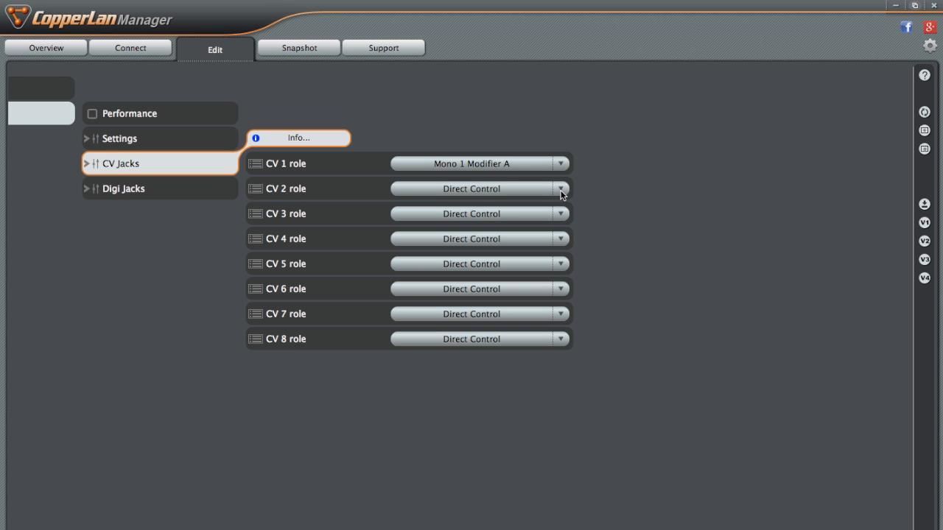
Assign the CV 2 jack the Mono 2 Modifier A role, leaving CV 3–8 on Direct Control
{"action": "left_click", "coordinate": [560, 189]}
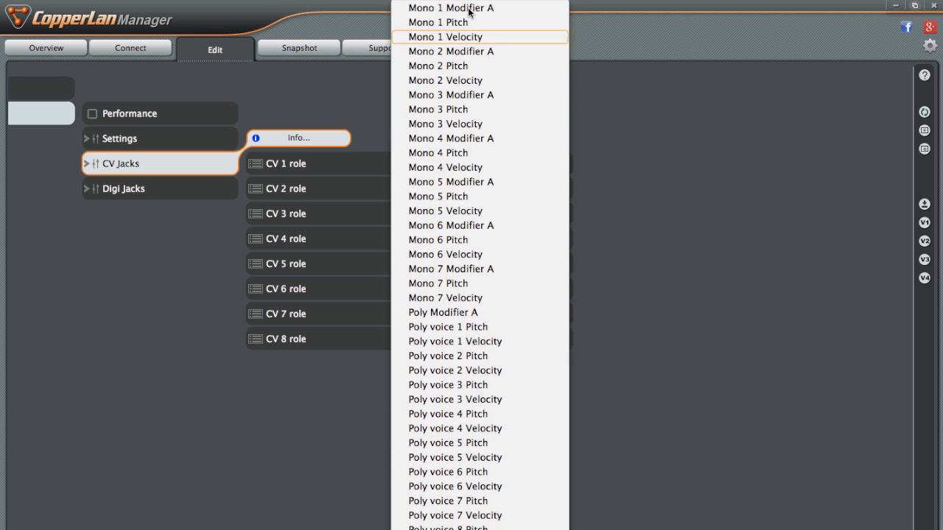
{"action": "mouse_move", "coordinate": [441, 50]}
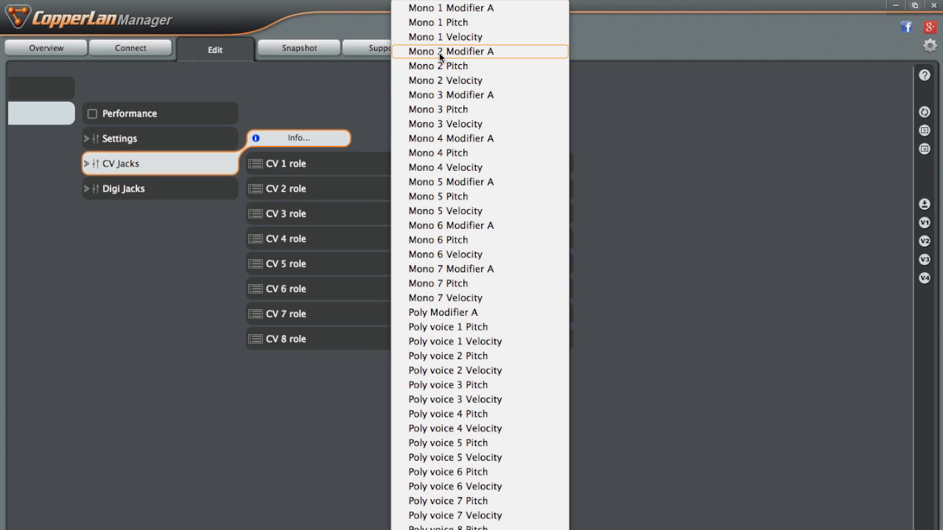
{"action": "left_click", "coordinate": [451, 50]}
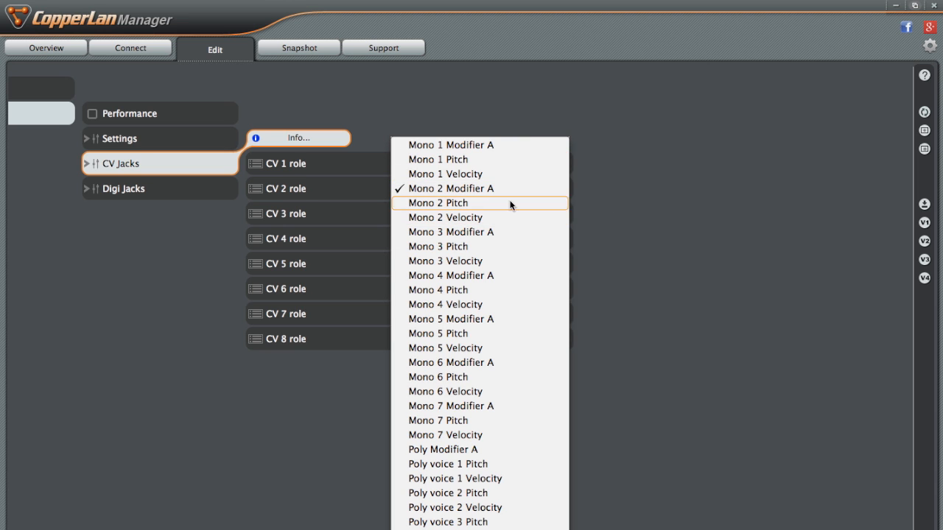
{"action": "mouse_move", "coordinate": [481, 218]}
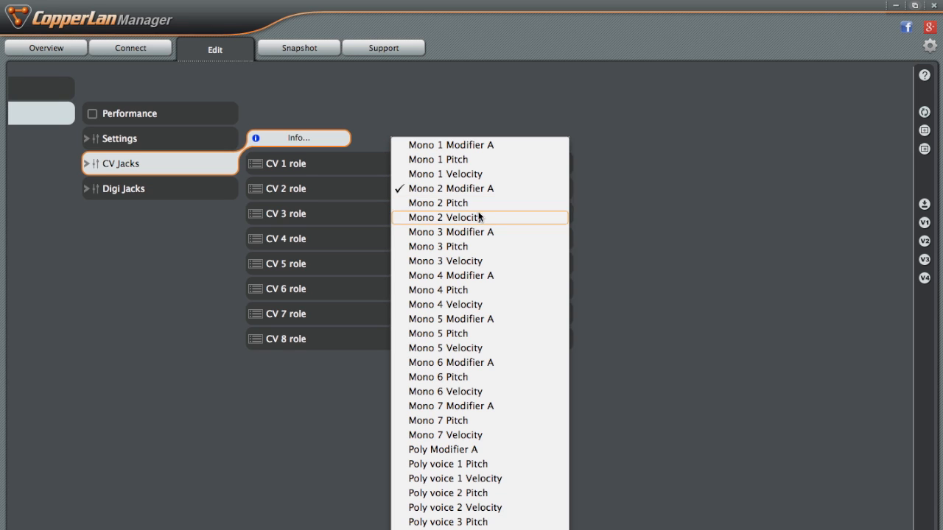
{"action": "mouse_move", "coordinate": [466, 206]}
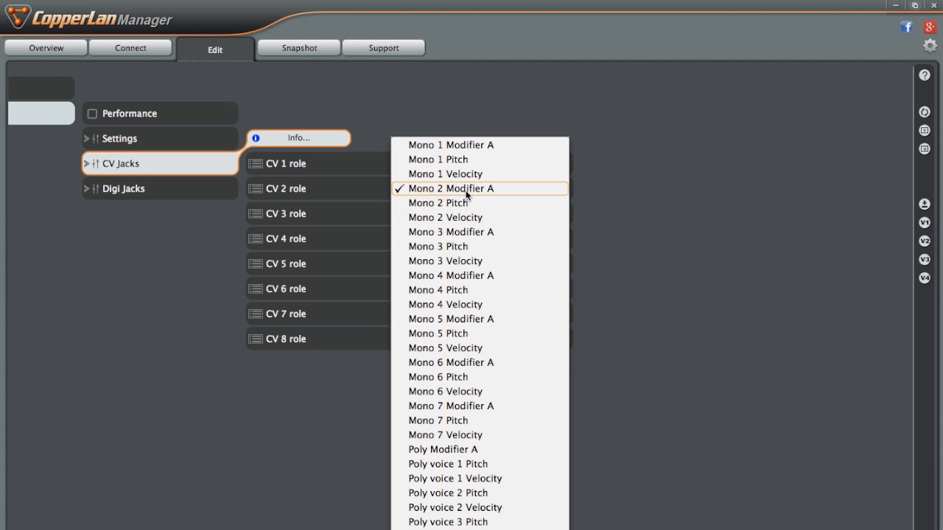
{"action": "mouse_move", "coordinate": [498, 195]}
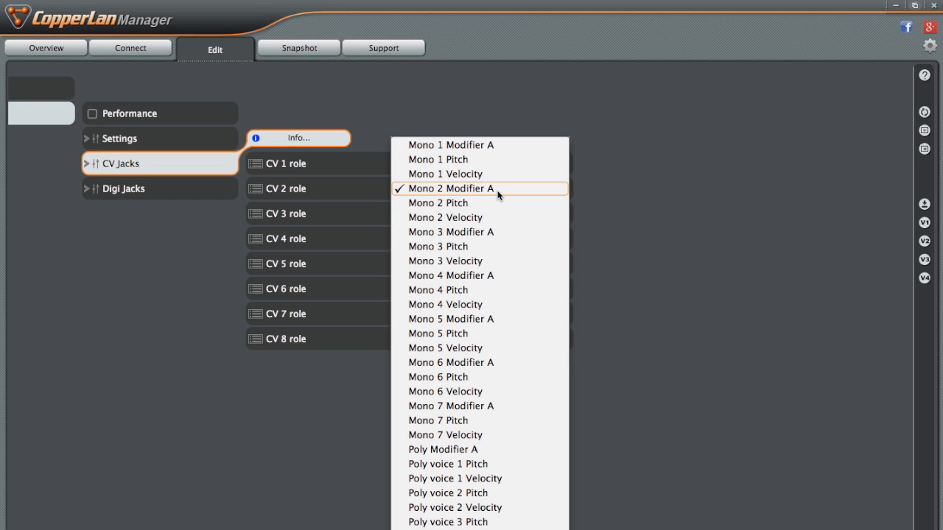
{"action": "left_click", "coordinate": [451, 188]}
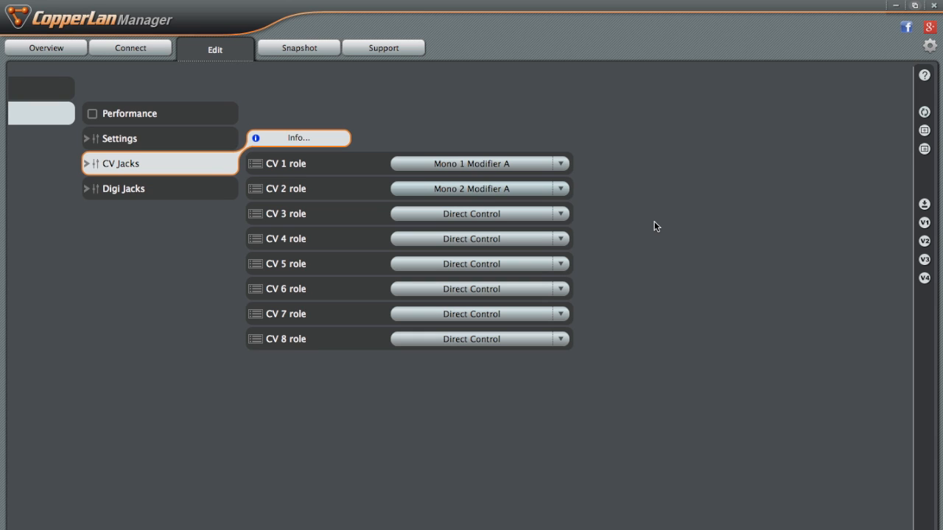
{"action": "mouse_move", "coordinate": [356, 203]}
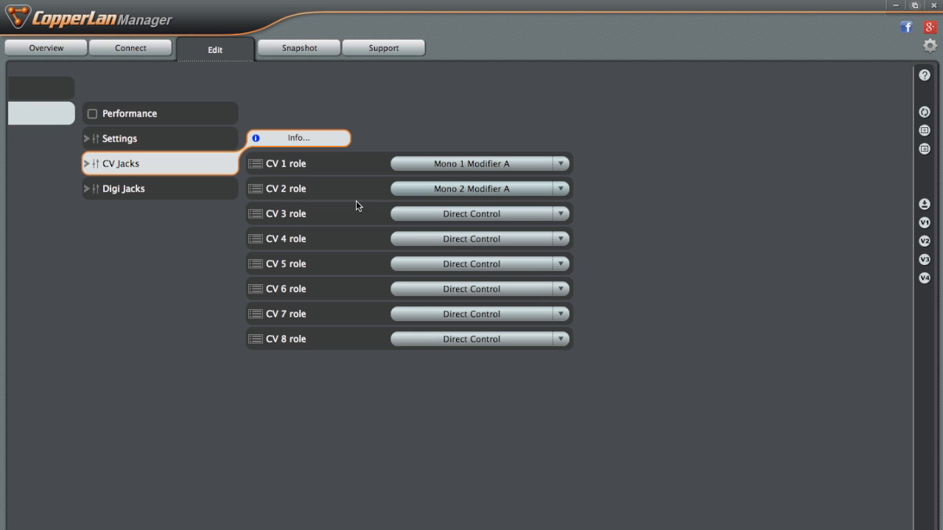
{"action": "mouse_move", "coordinate": [368, 200]}
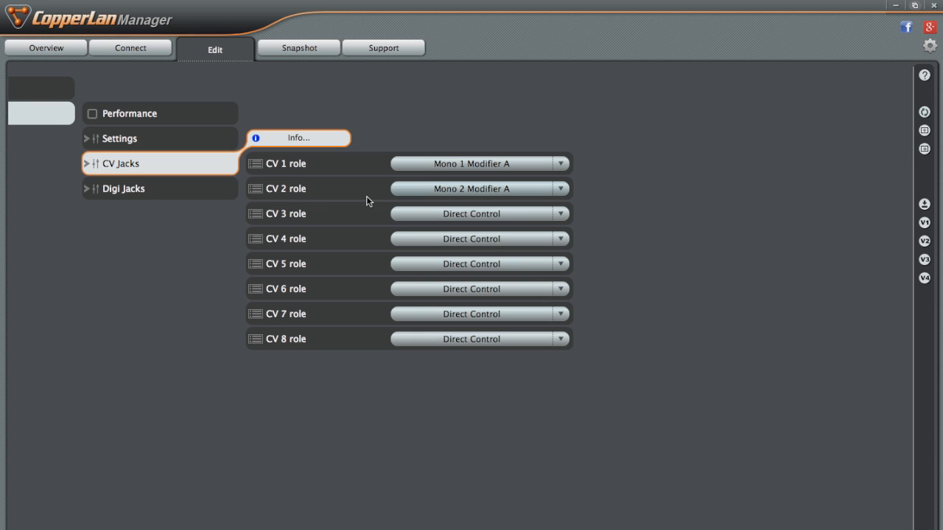
{"action": "mouse_move", "coordinate": [445, 200]}
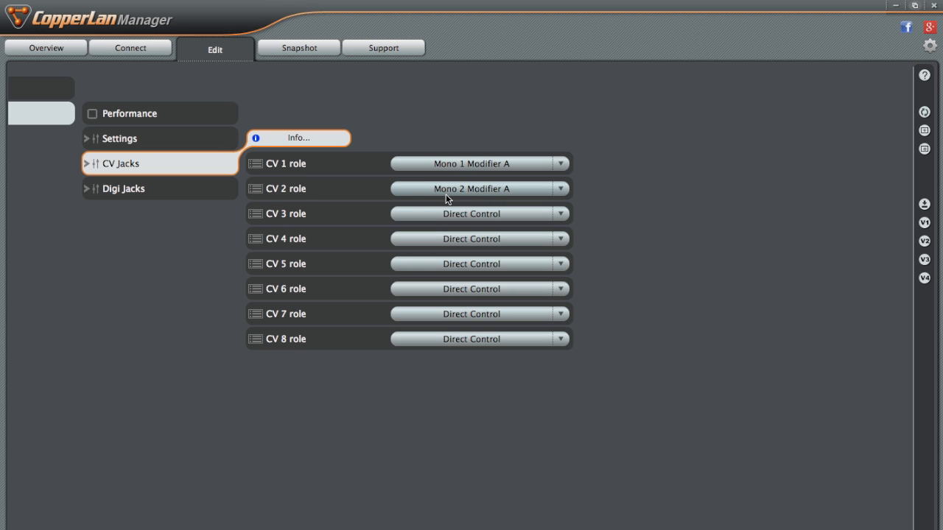
On the Connect page, pick Left Hand Open PositionZ as source and reveal the Mono voice's Modifier A Value
{"action": "left_click", "coordinate": [130, 47]}
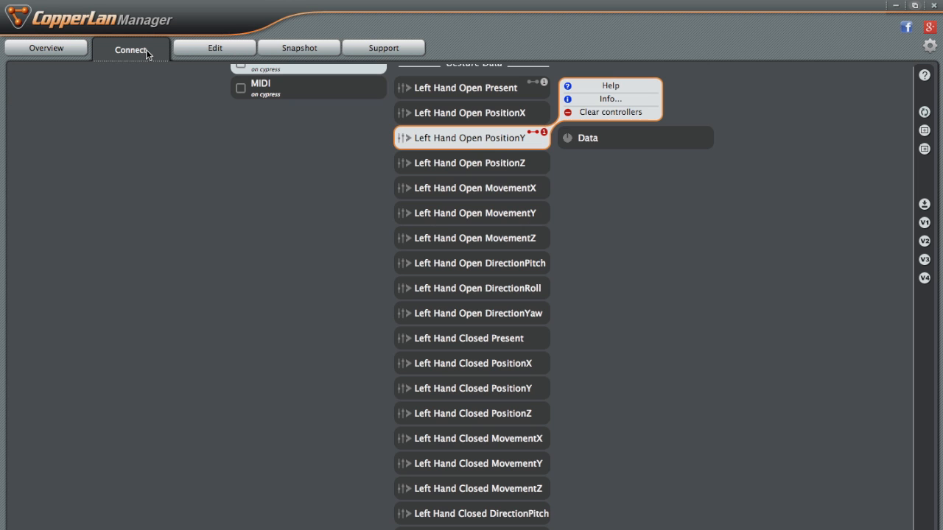
{"action": "mouse_move", "coordinate": [487, 206]}
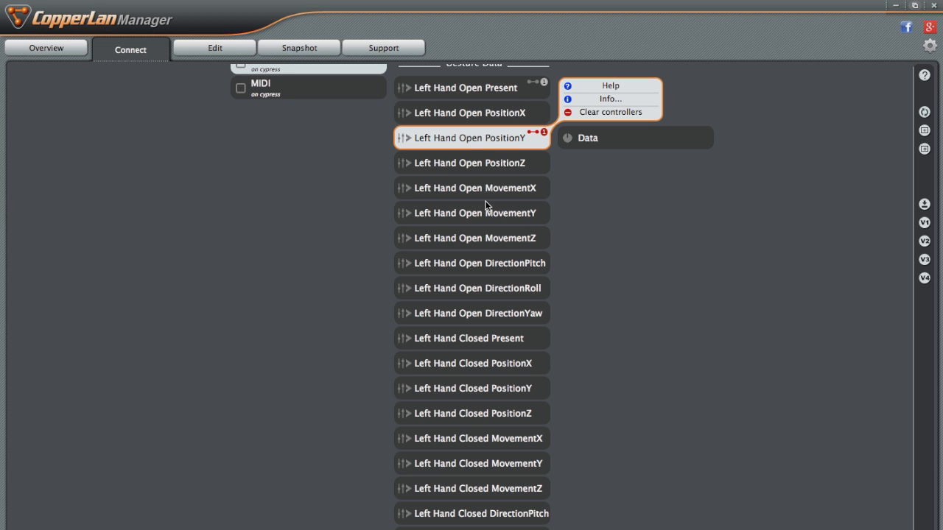
{"action": "left_click", "coordinate": [471, 162]}
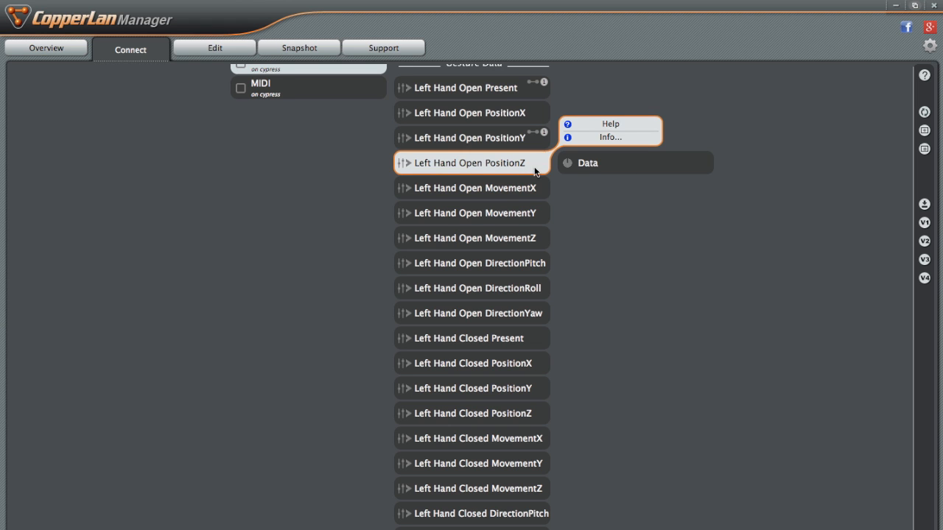
{"action": "left_click", "coordinate": [586, 162]}
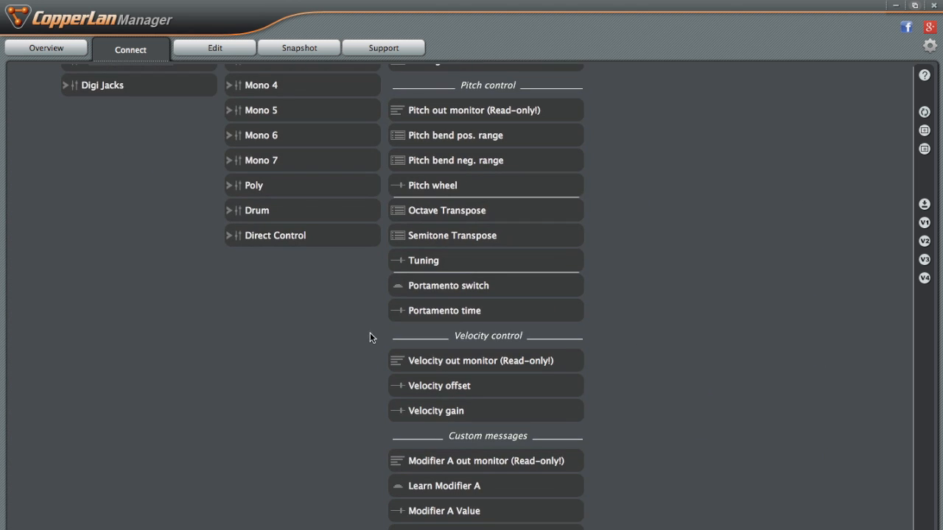
{"action": "scroll", "scroll_direction": "down", "scroll_amount": 3}
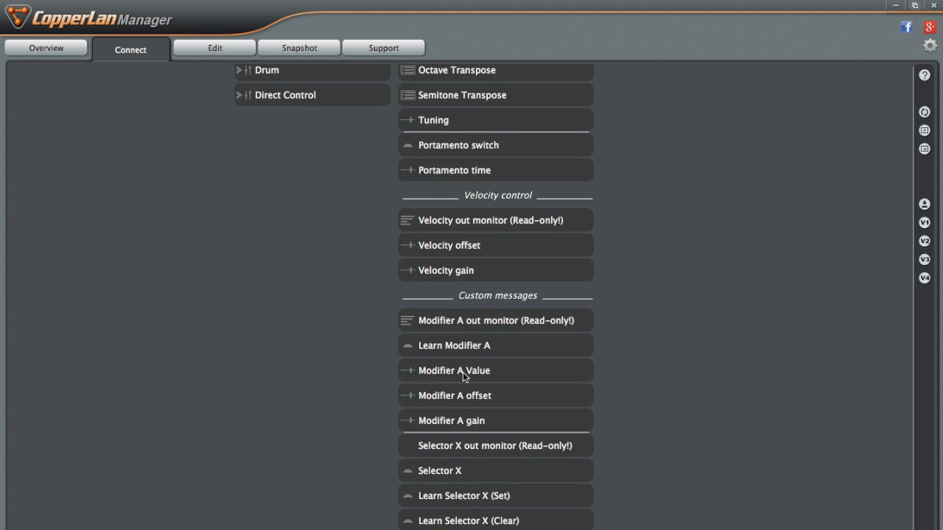